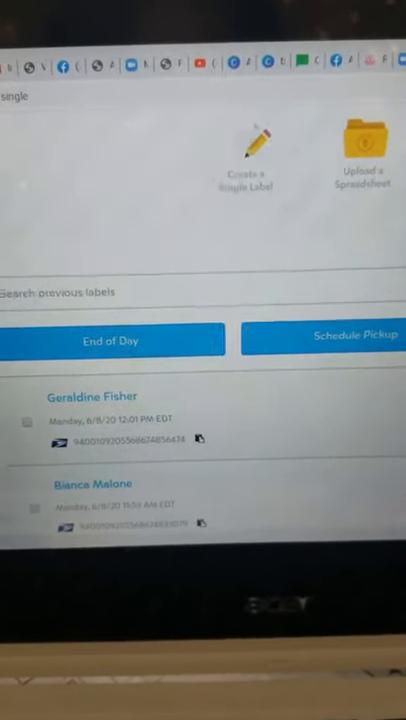
Start a single shipping label and fill in the recipient's email and name.
left_click(258, 150)
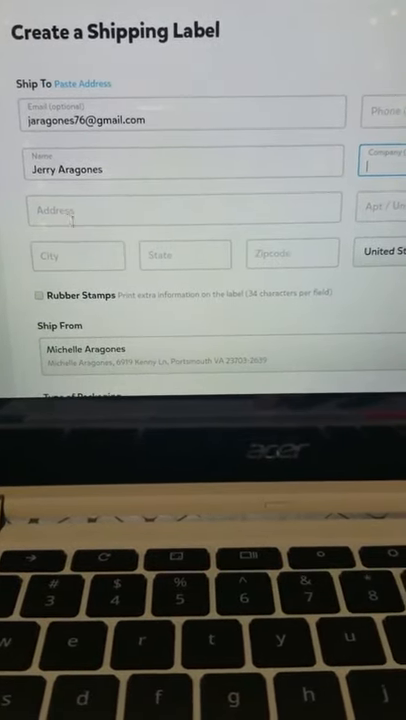
left_click(180, 207)
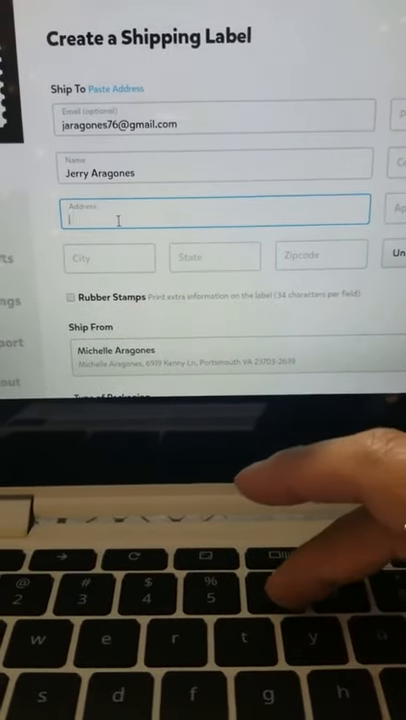
type("69")
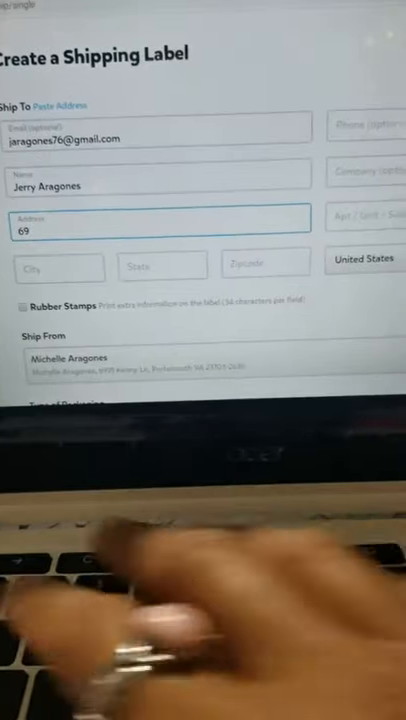
type("1")
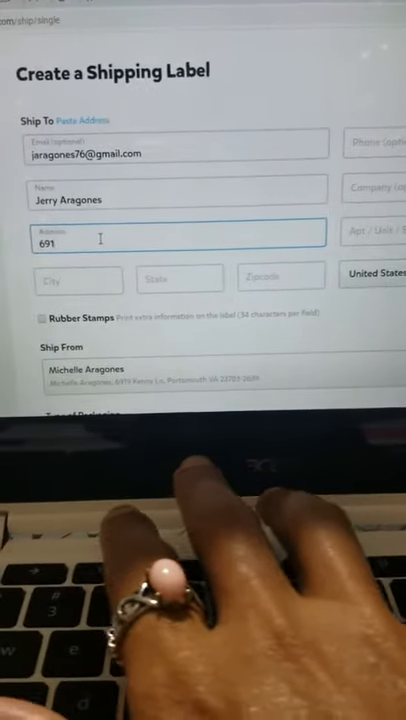
type("9")
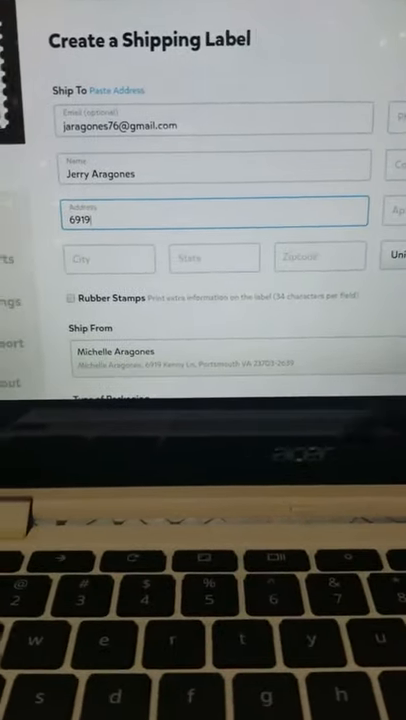
type("ke")
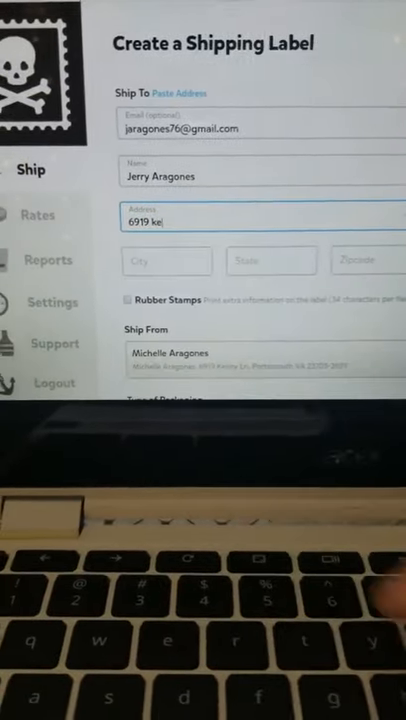
type("nny")
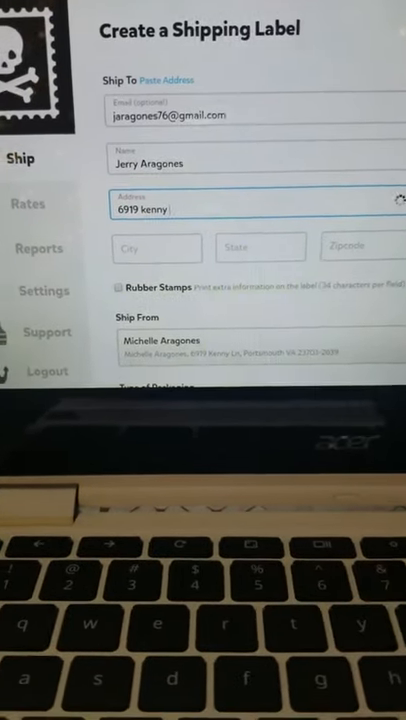
type("Lane")
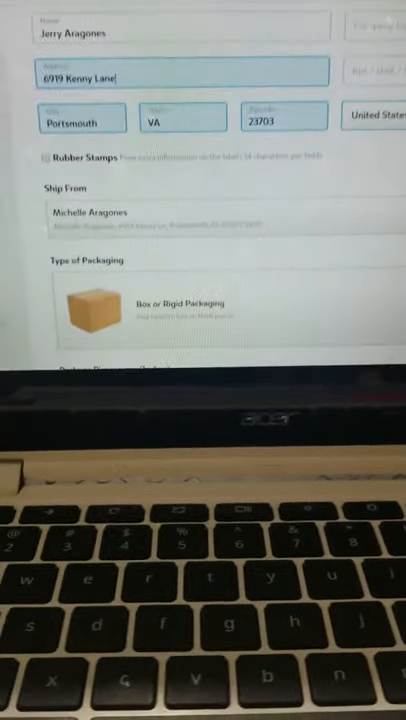
Choose Envelope packaging with dimensions 4 x 6 and get the First Class Package rate.
scroll("down", 3)
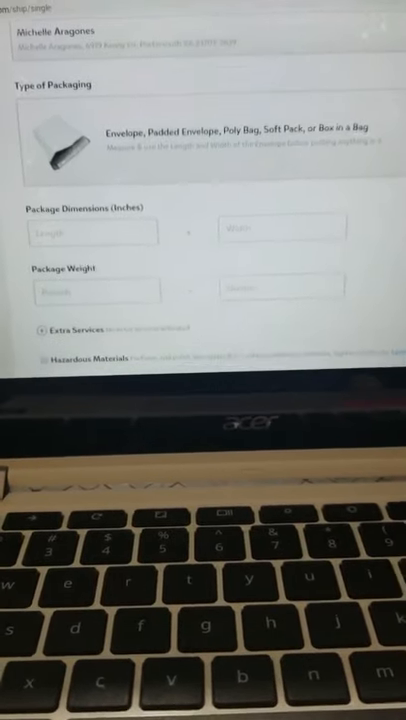
scroll("down", 3)
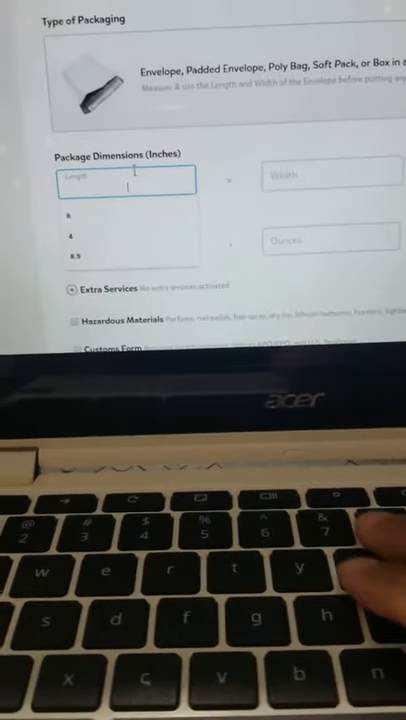
type("4")
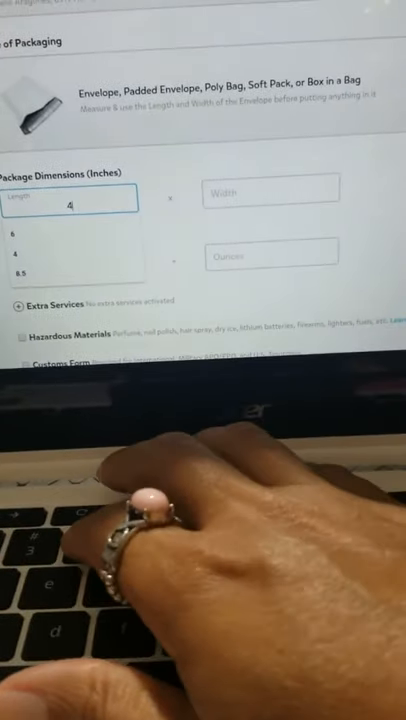
type("6")
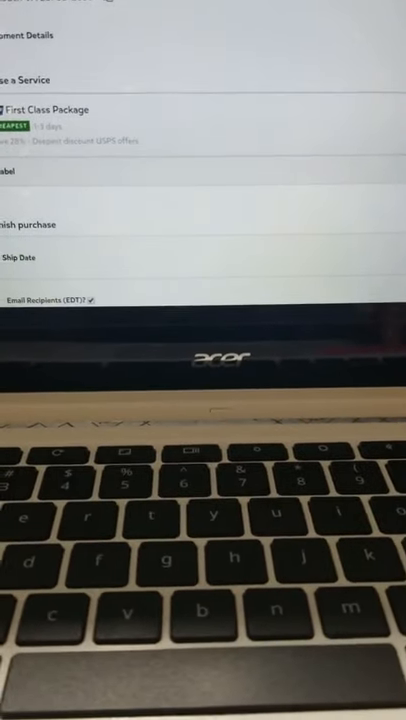
Buy the First Class Package label and view its tracking progress and route map.
scroll("down", 3)
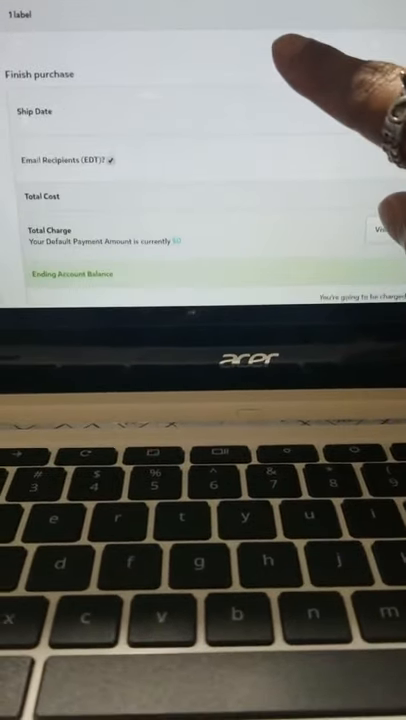
scroll("up", 3)
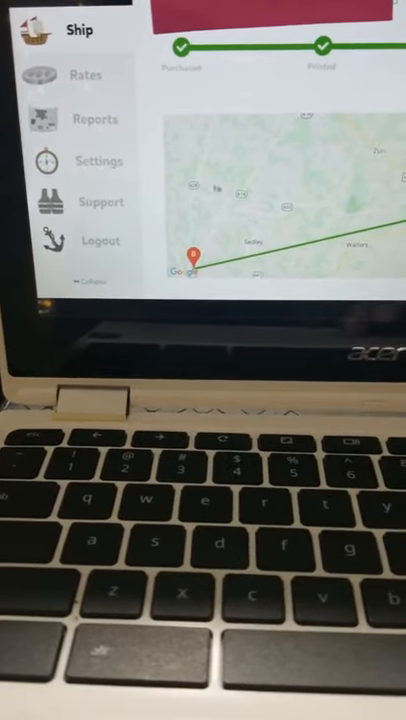
Show the Reports dashboard with $109.14 total shipping costs and payments chart.
left_click(80, 119)
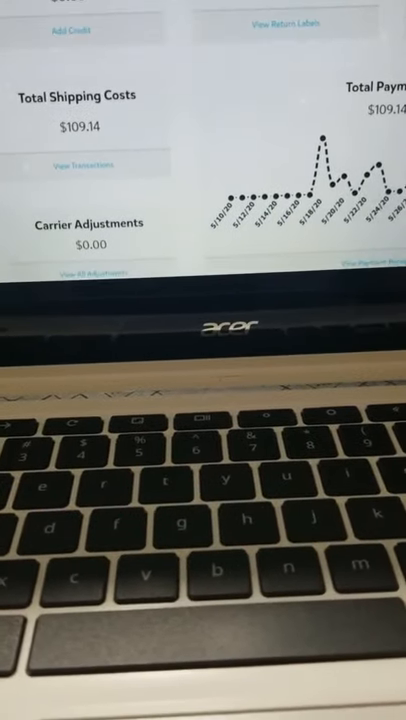
Review the Reports charts, then start a new, empty single shipping label.
scroll("down", 3)
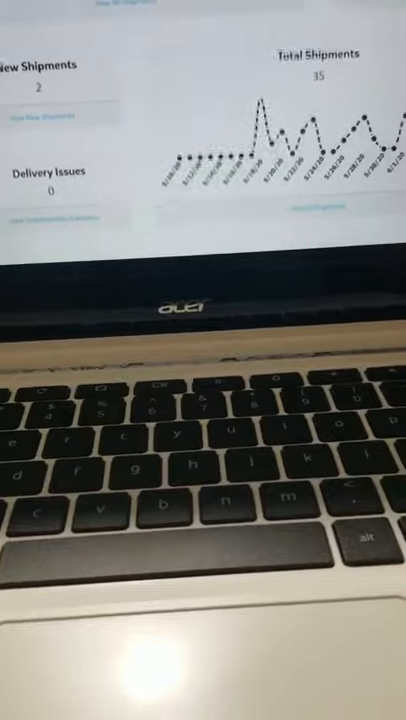
scroll("down", 3)
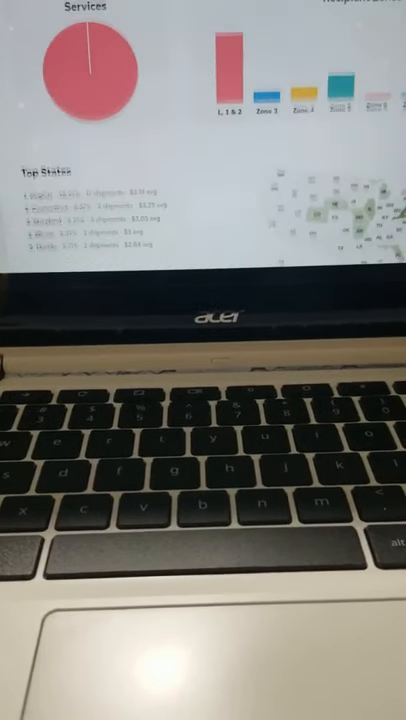
scroll("down", 3)
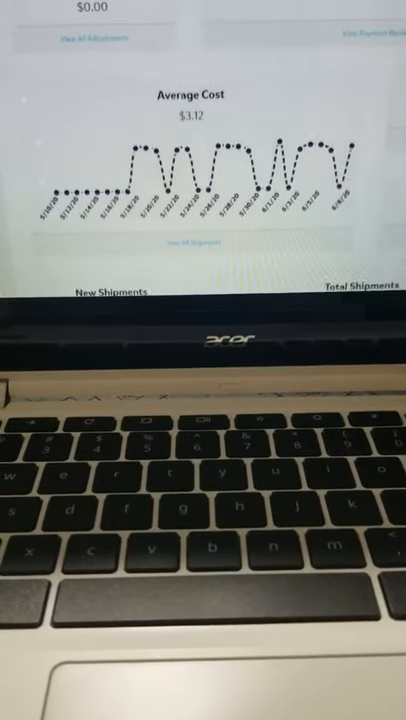
scroll("up", 3)
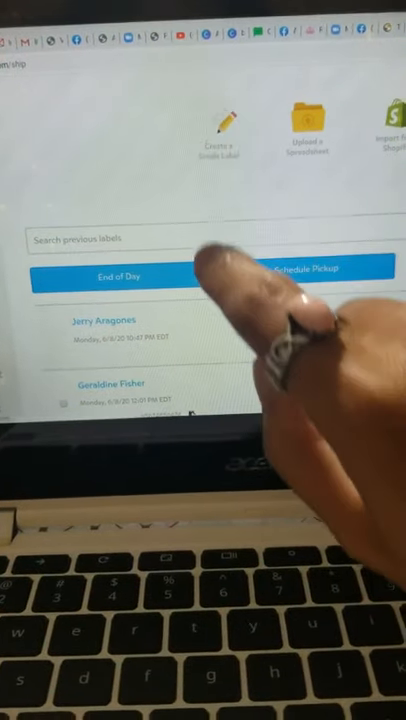
left_click(222, 120)
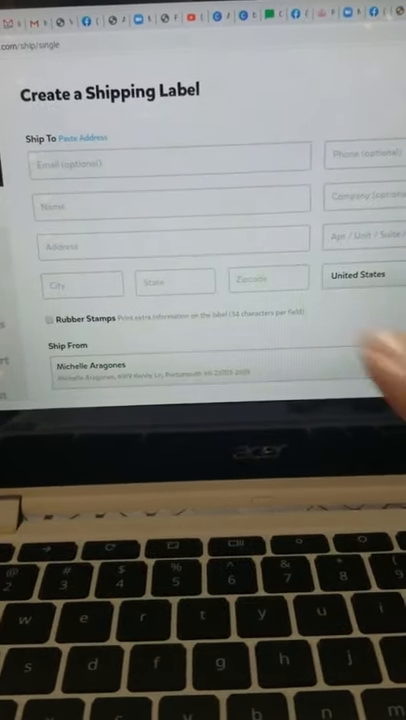